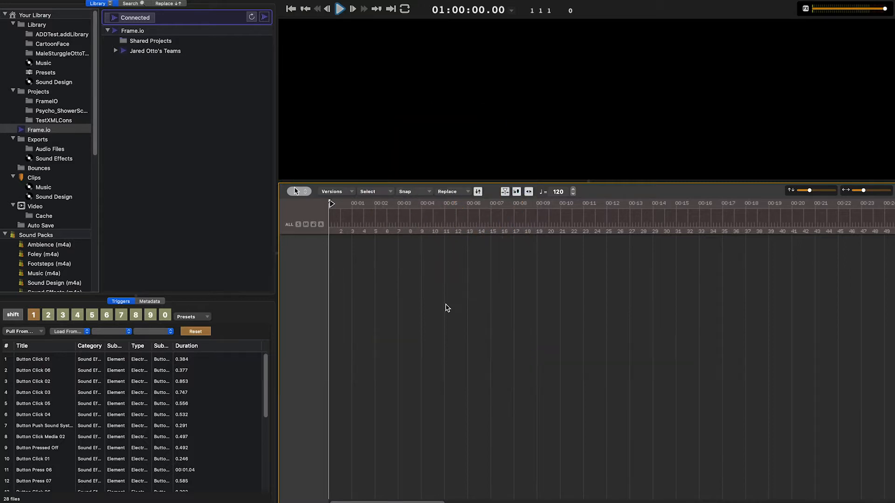
- Sign in to Frame.io and load Frame.io Tutorial.mp4 from Audio Design Desk > add.app tutorials
left_click(145, 18)
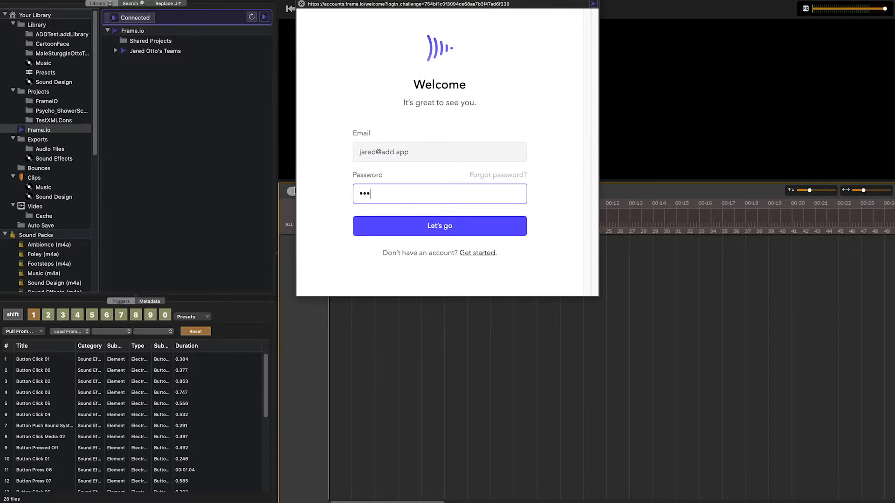
left_click(440, 225)
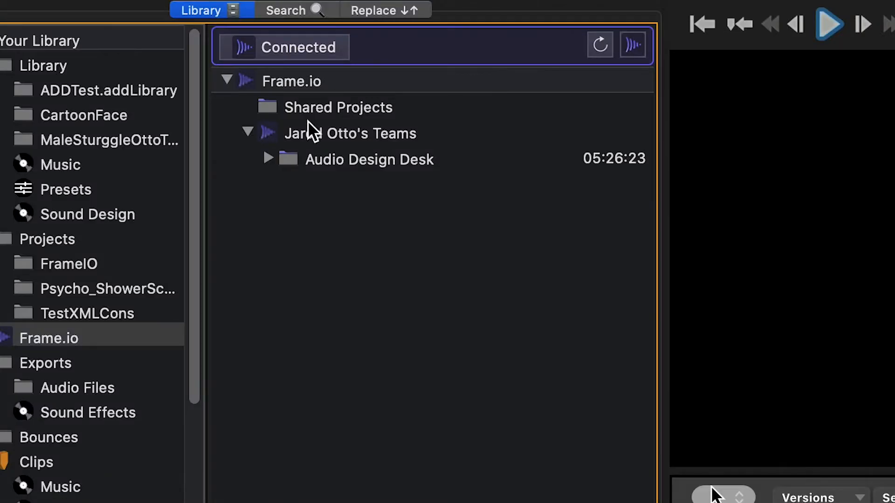
left_click(268, 159)
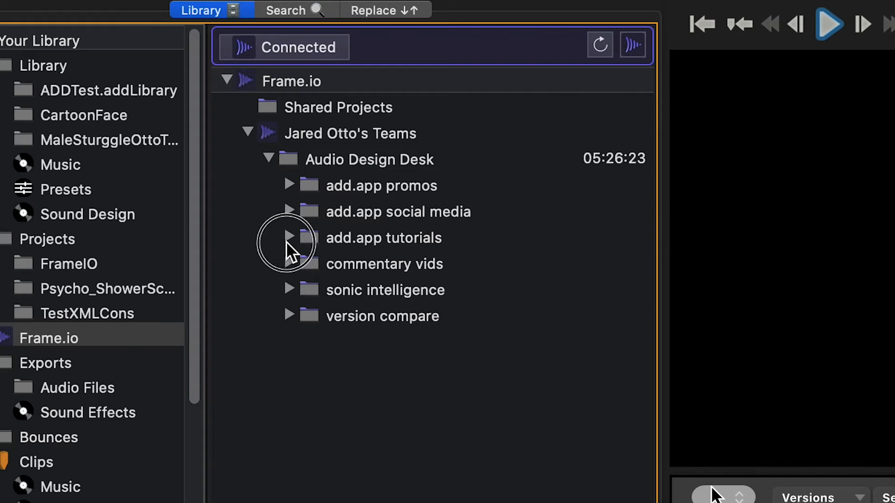
left_click(290, 238)
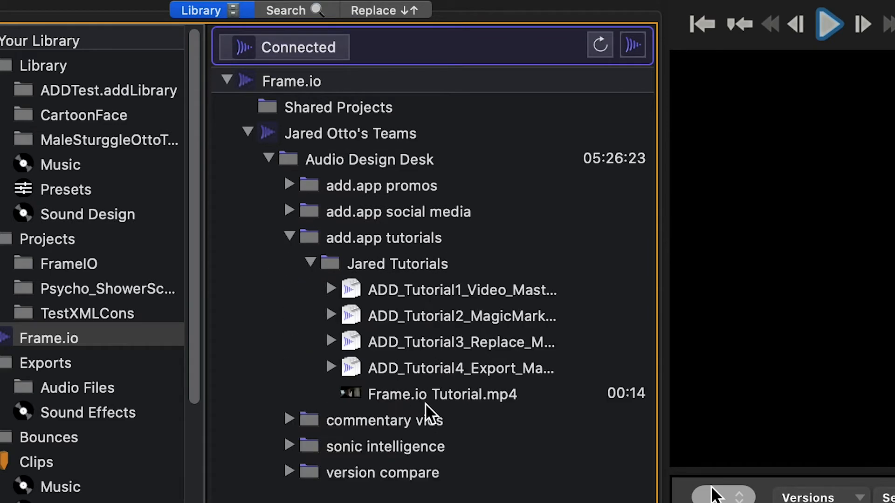
left_click(443, 393)
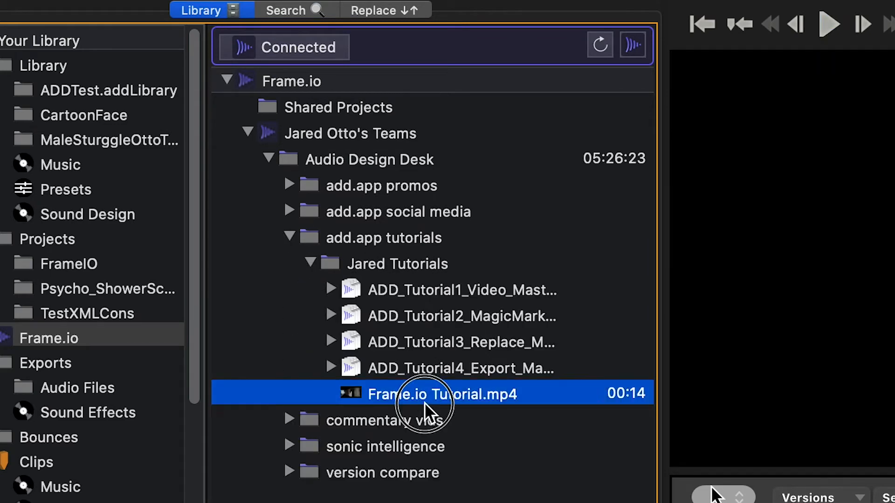
double_click(442, 394)
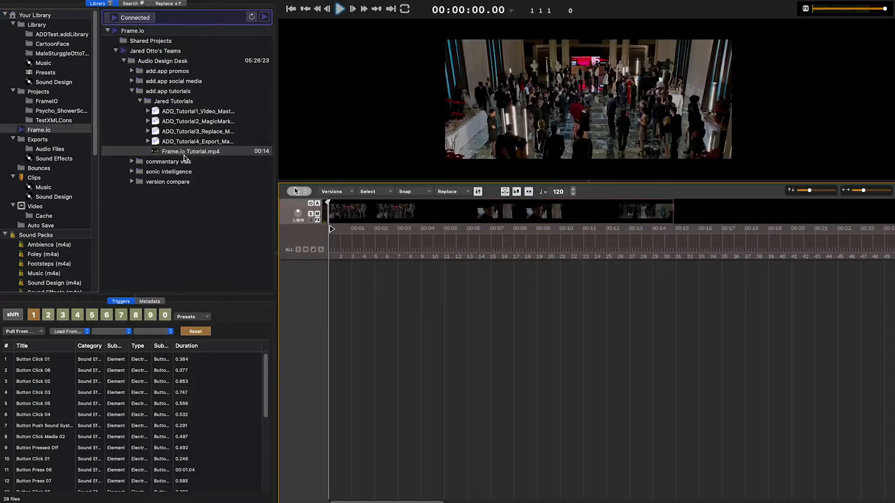
- Download the Original-quality copy of Frame.io Tutorial.mp4
right_click(190, 151)
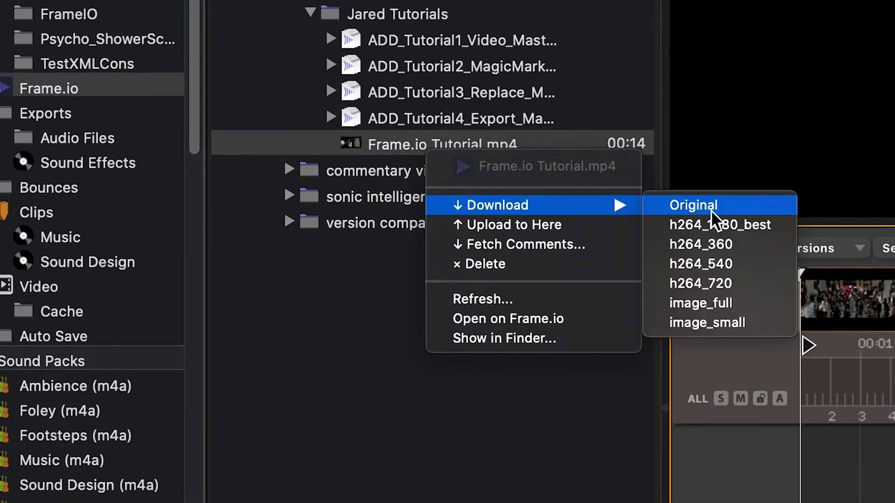
left_click(720, 224)
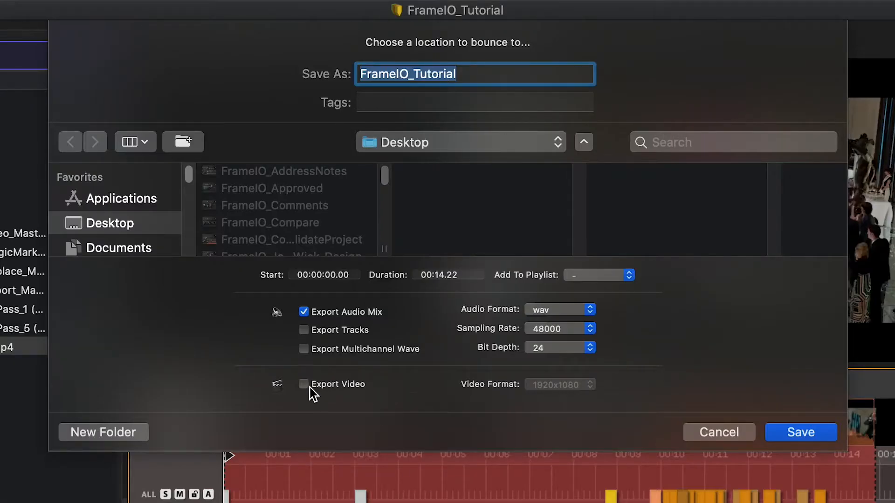
- Bounce with Export Video, upload to the version stack, and open Pass 1 on Frame.io
left_click(303, 384)
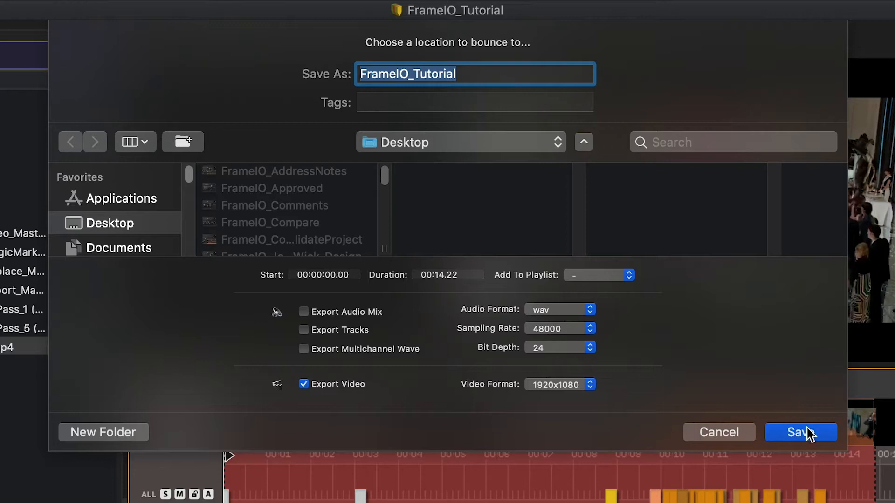
left_click(800, 432)
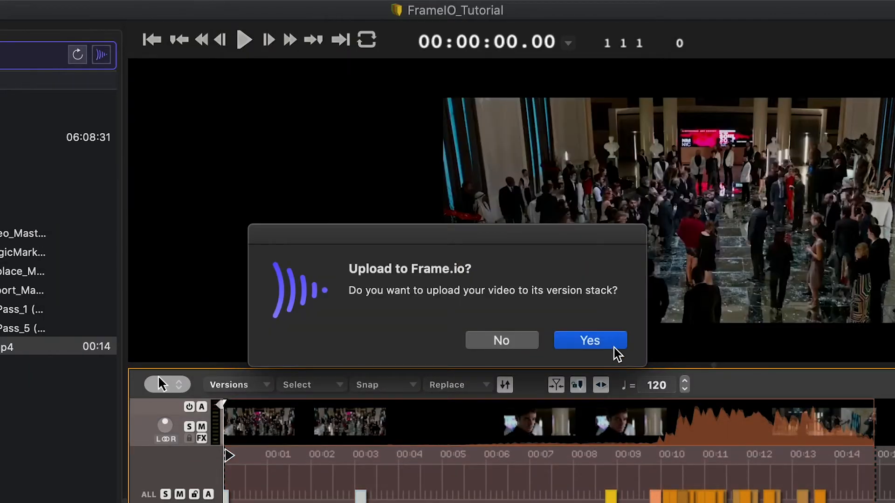
left_click(590, 341)
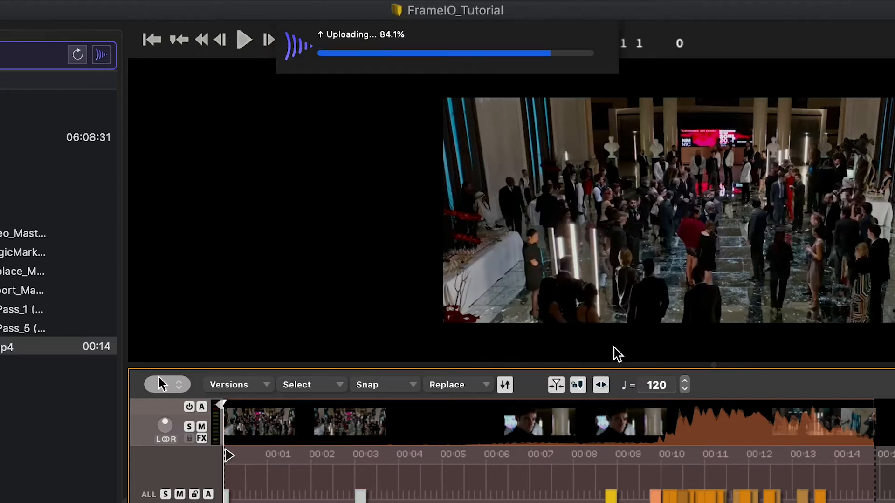
right_click(400, 144)
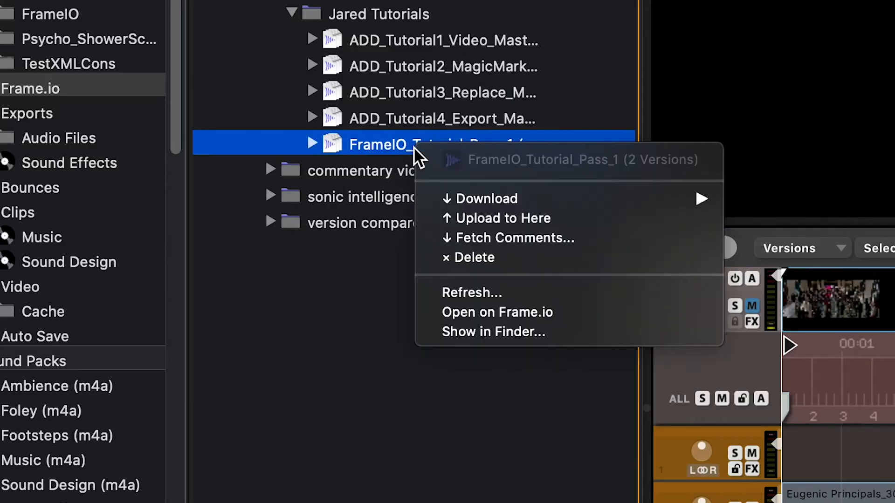
mouse_move(522, 312)
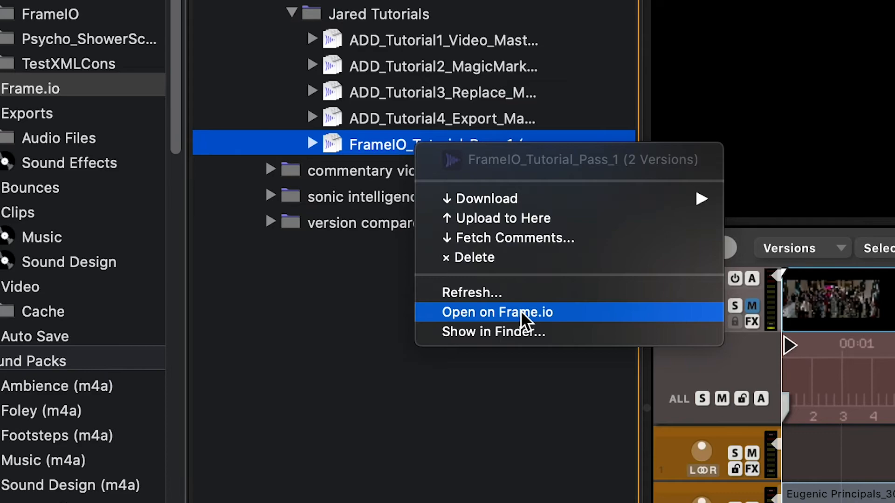
left_click(497, 313)
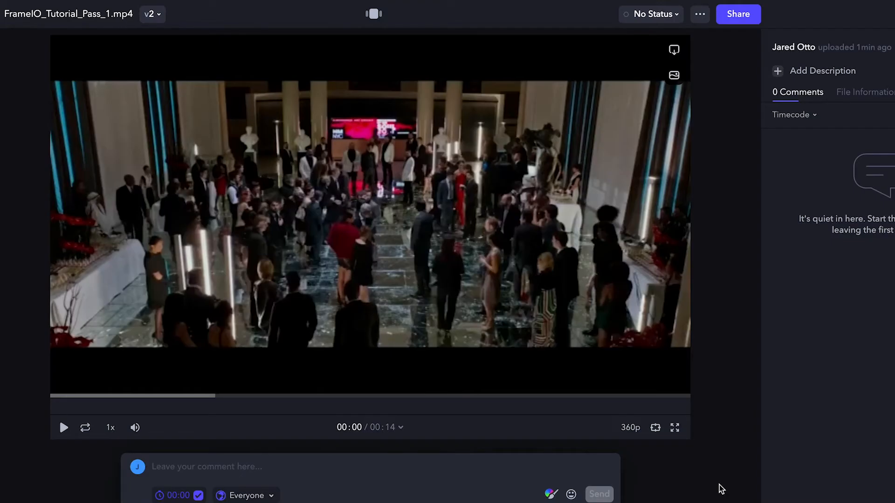
- Post a 'Maybe try' review comment on Pass 1 at 00:11
left_click(285, 397)
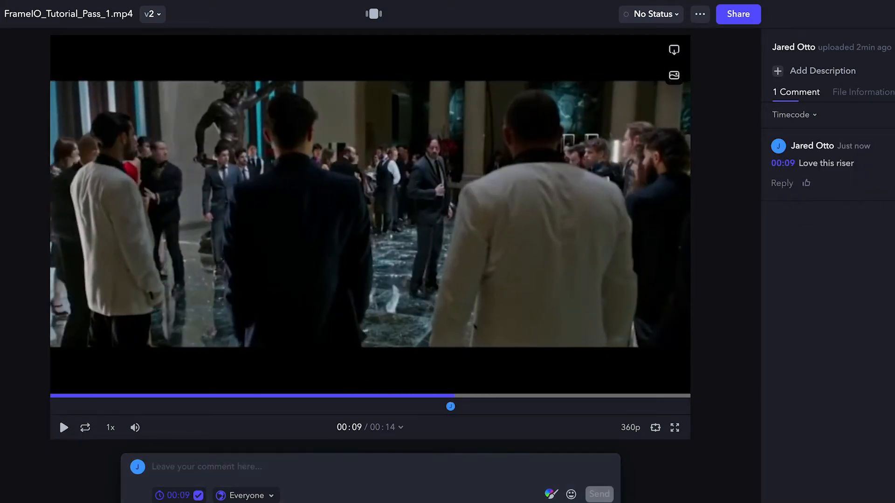
type("Maybe try")
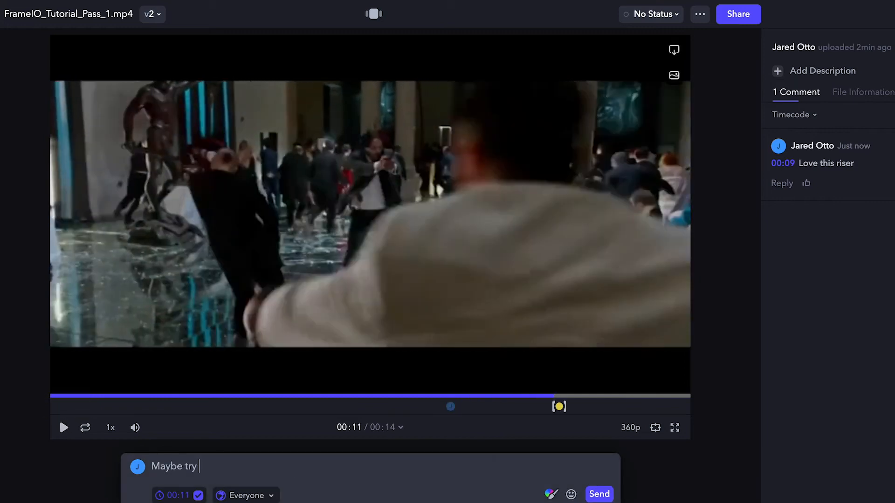
left_click(599, 494)
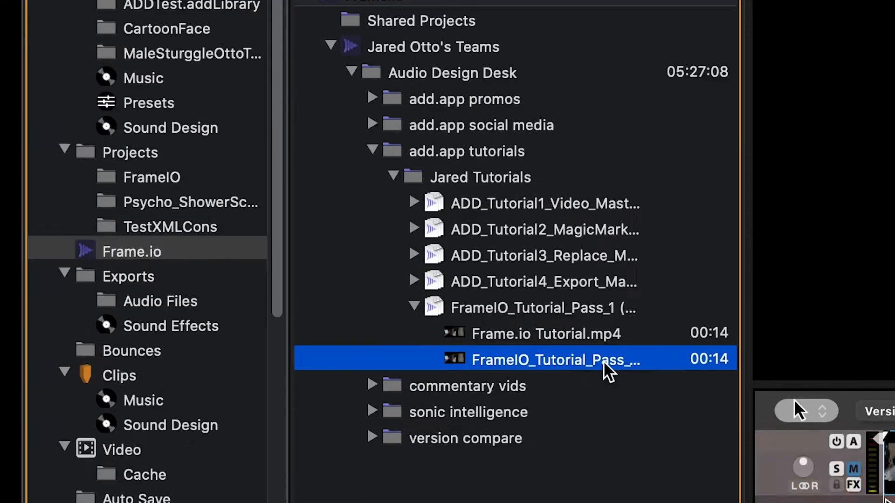
- Fetch Pass 1's Frame.io comments as markers, read one, then bounce with video
right_click(557, 360)
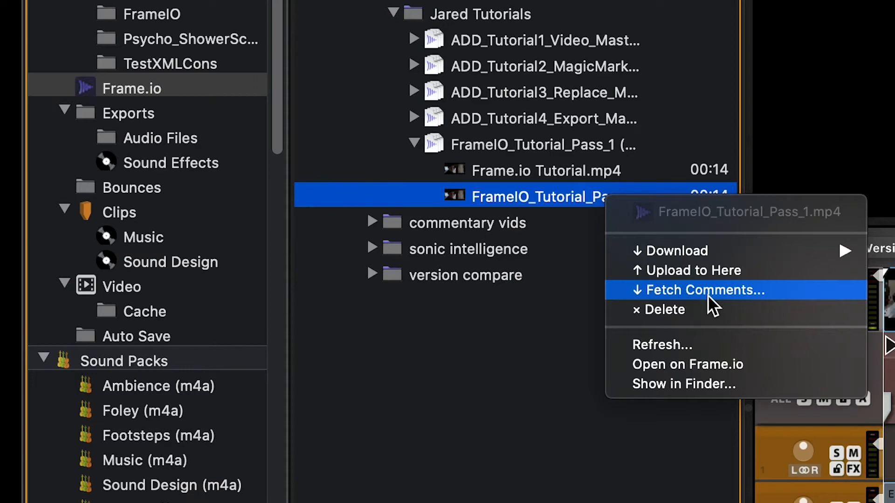
left_click(704, 290)
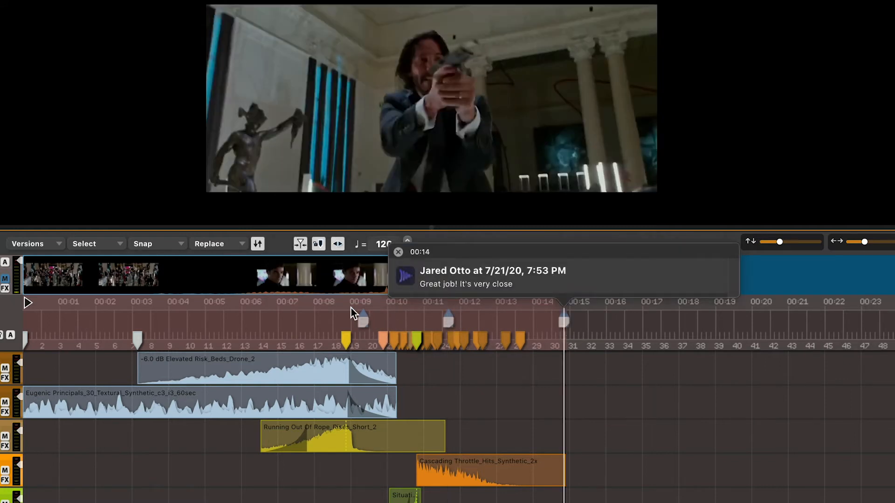
left_click(398, 251)
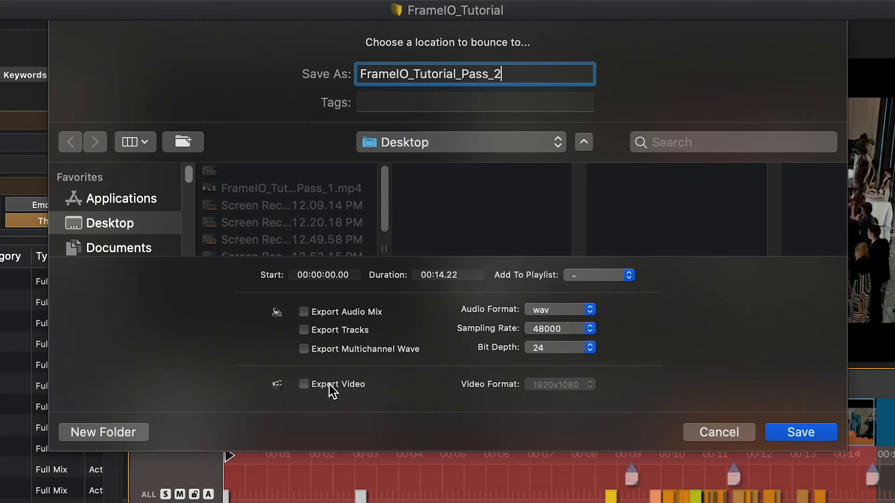
left_click(800, 432)
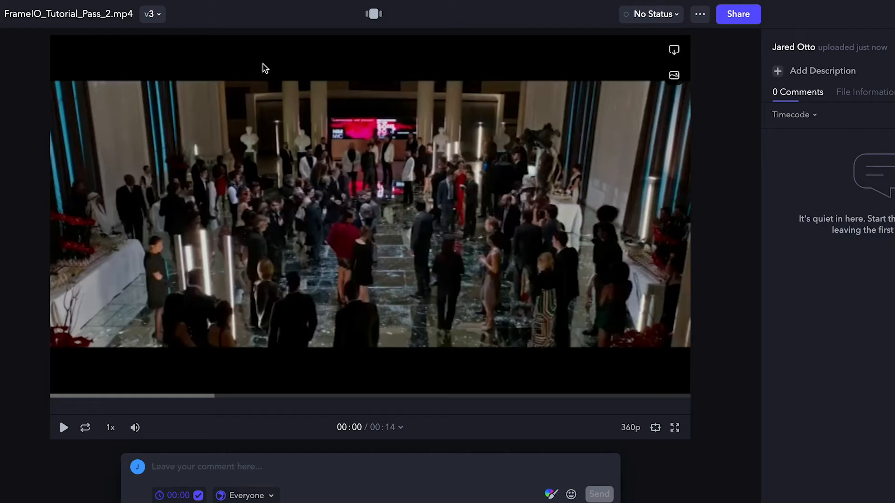
- Compare Version 2 and Version 3 side by side, switching audio between them
left_click(151, 13)
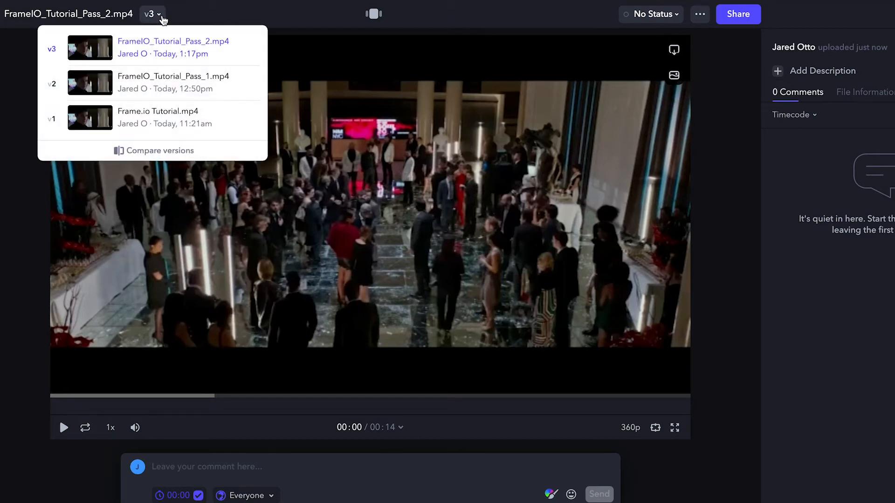
left_click(158, 150)
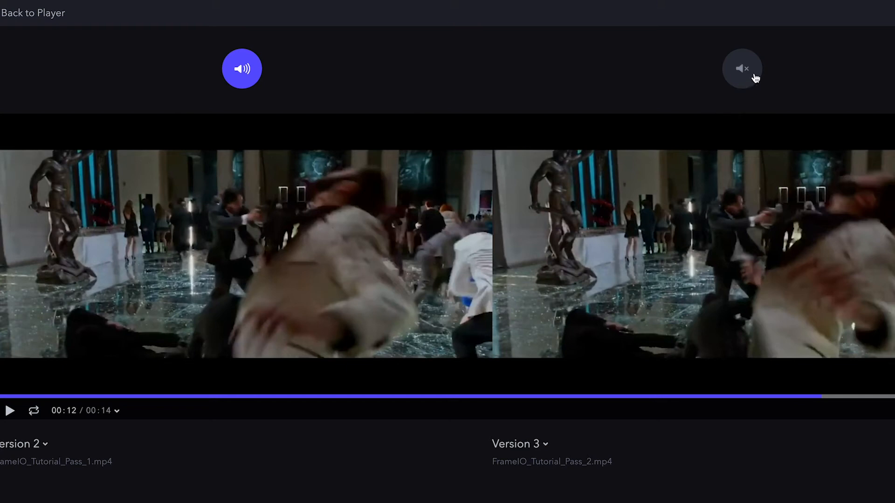
left_click(741, 69)
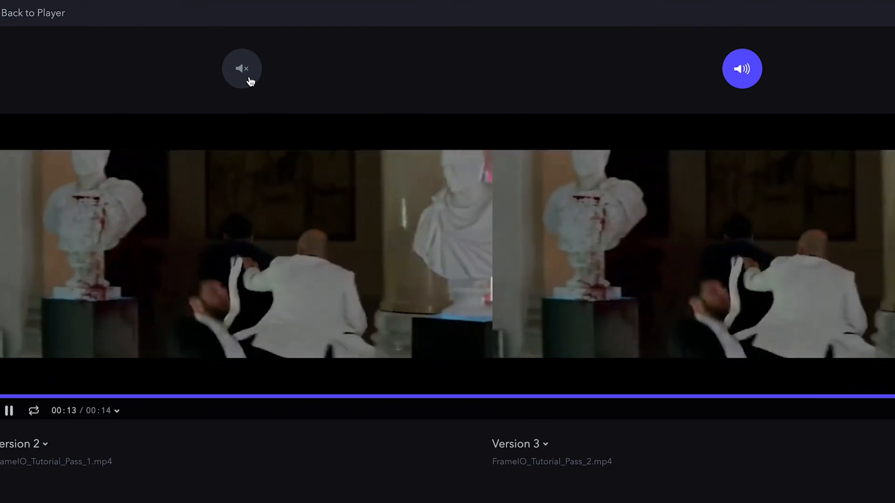
left_click(33, 12)
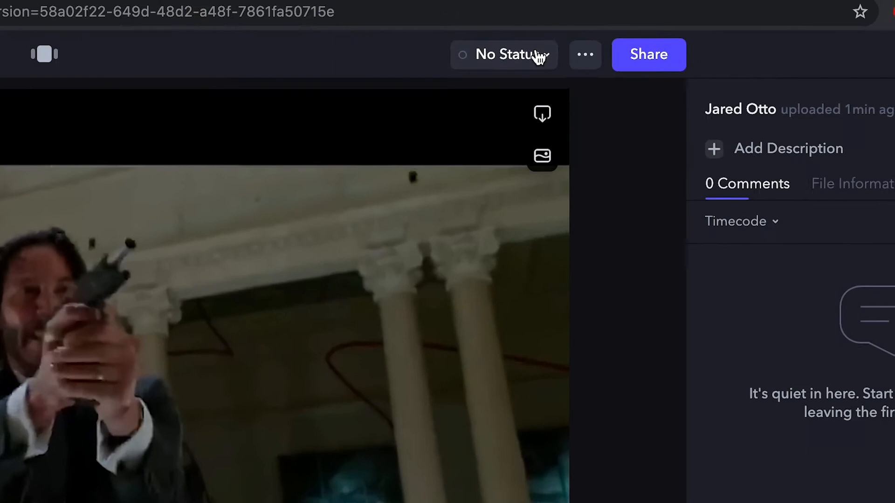
- Set Pass 2's review status from No Status to Approved
left_click(504, 55)
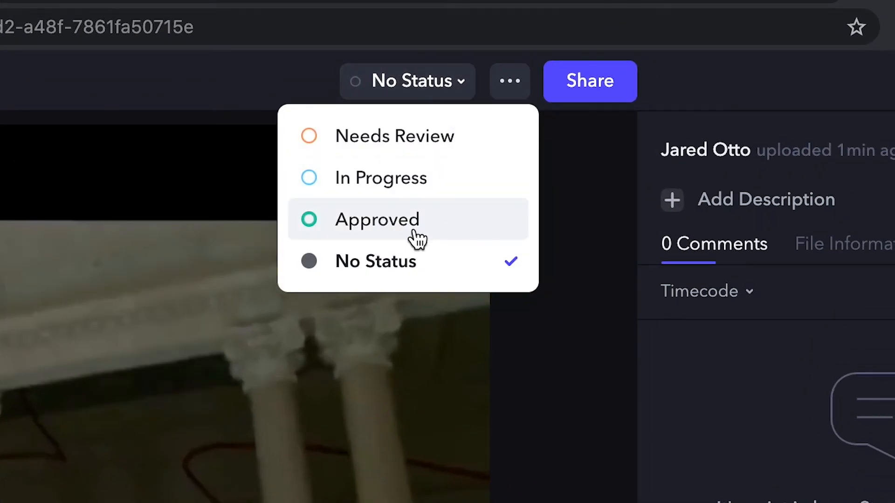
left_click(377, 219)
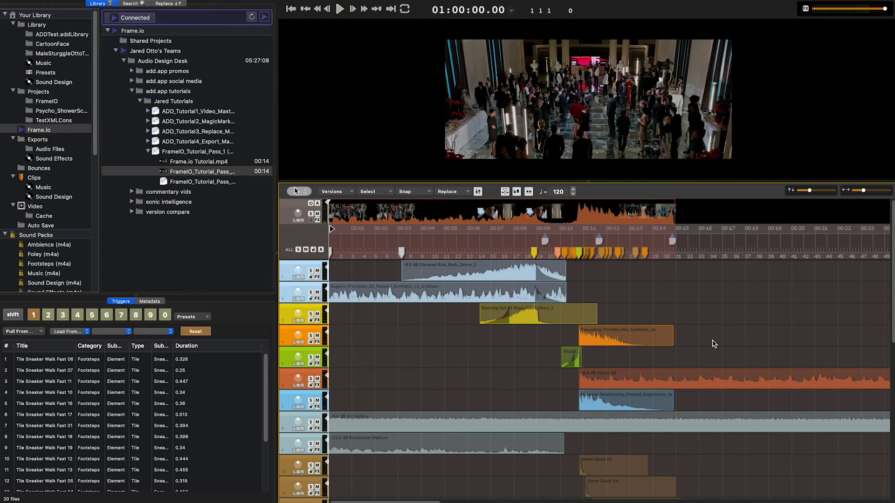
mouse_move(234, 102)
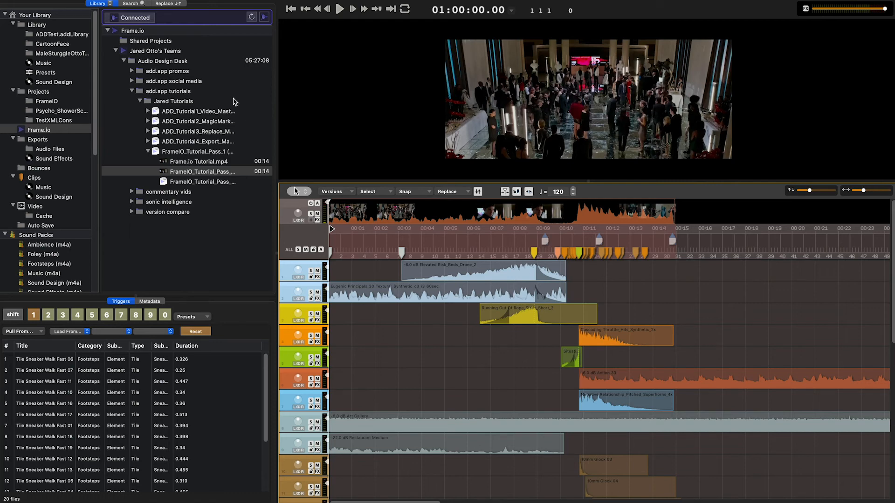
- Run File > Consolidate Project to gather all media into one folder
left_click(140, 13)
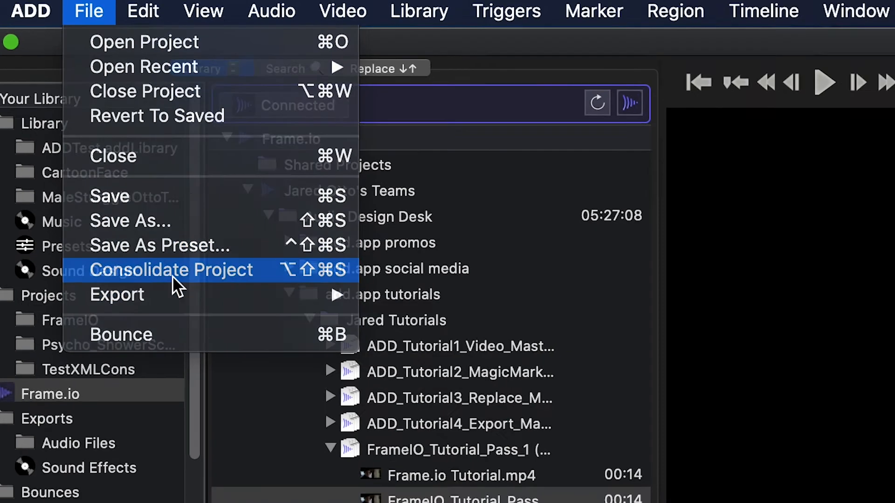
left_click(171, 270)
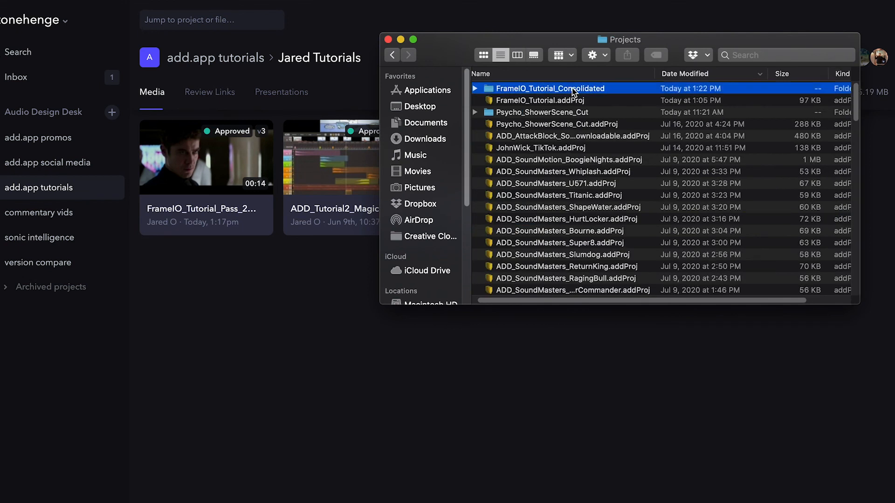
- Drag the FrameIO_Tutorial_Consolidated folder into Frame.io's upload area
left_click_drag(550, 88, 417, 354)
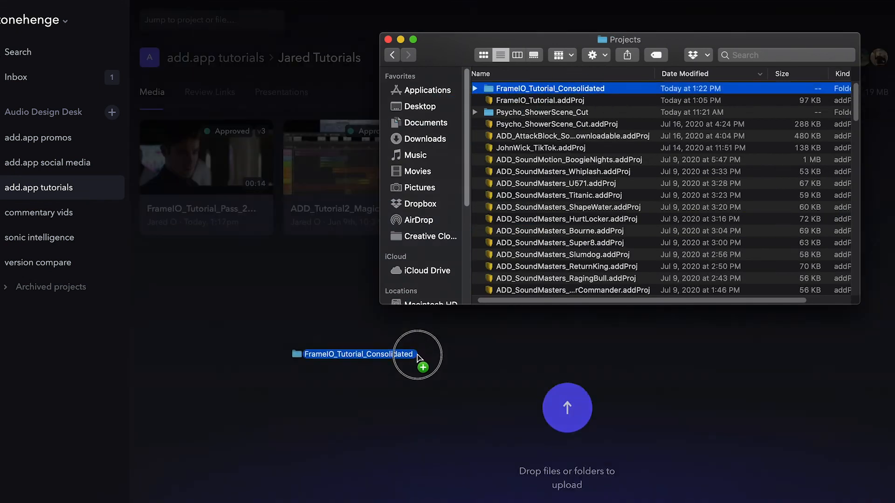